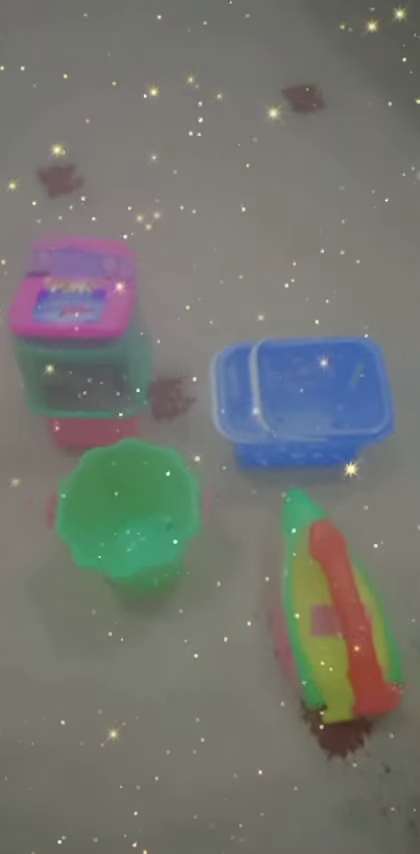
{"action": "mouse_move", "coordinate": [210, 427]}
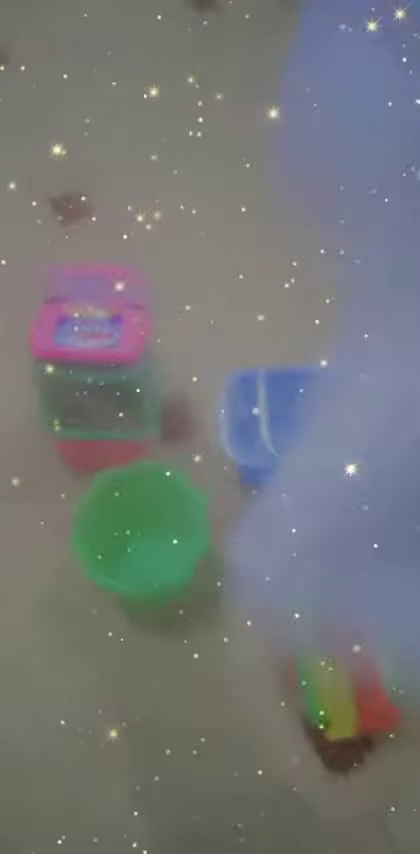